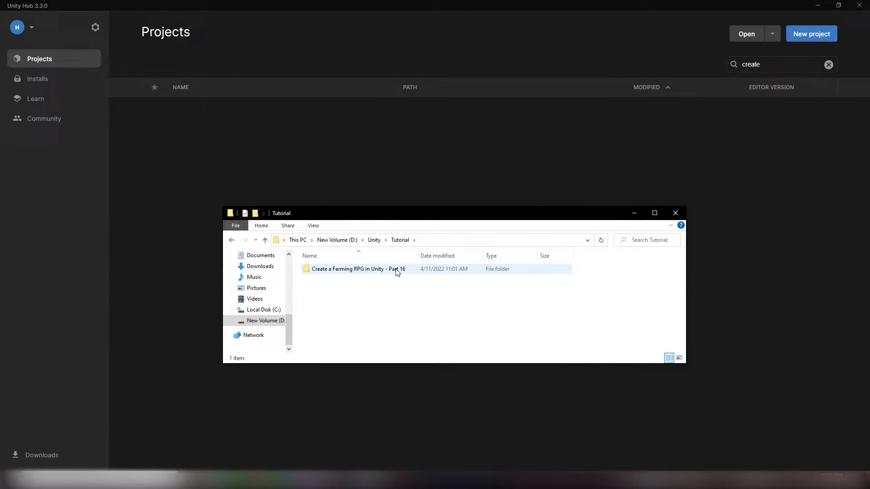
Extract 'Create a Farming RPG in Unity.zip' here into the Part 16 folder and close File Explorer.
{"action": "right_click", "coordinate": [348, 269]}
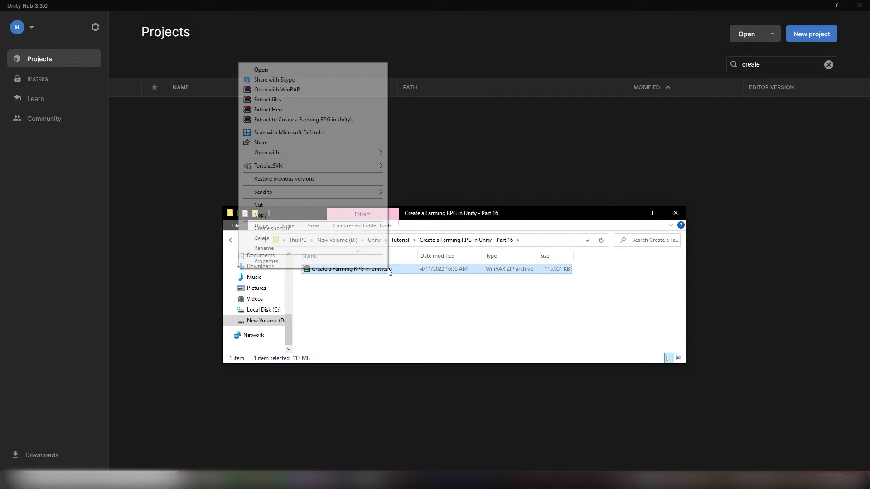
{"action": "left_click", "coordinate": [269, 110]}
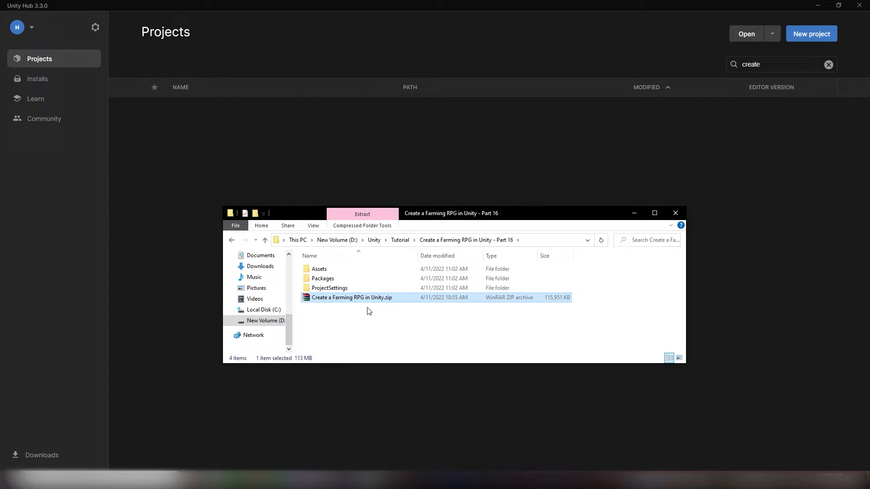
{"action": "left_click", "coordinate": [329, 288]}
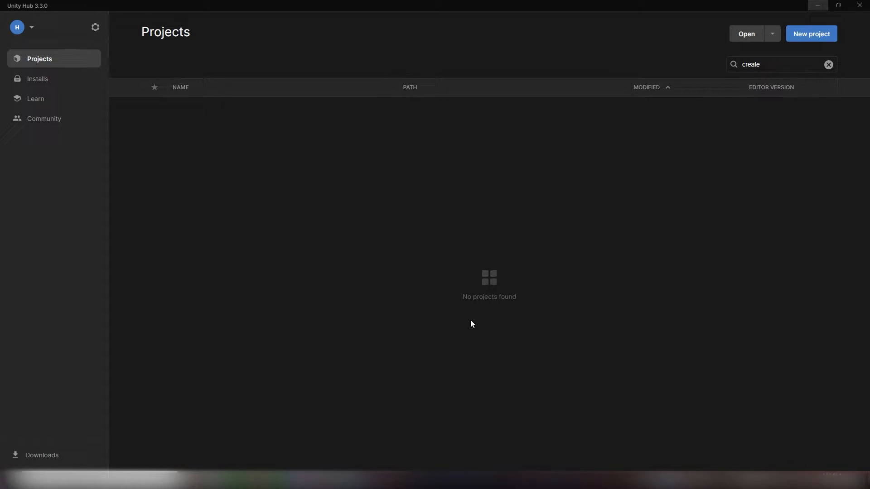
{"action": "mouse_move", "coordinate": [664, 189]}
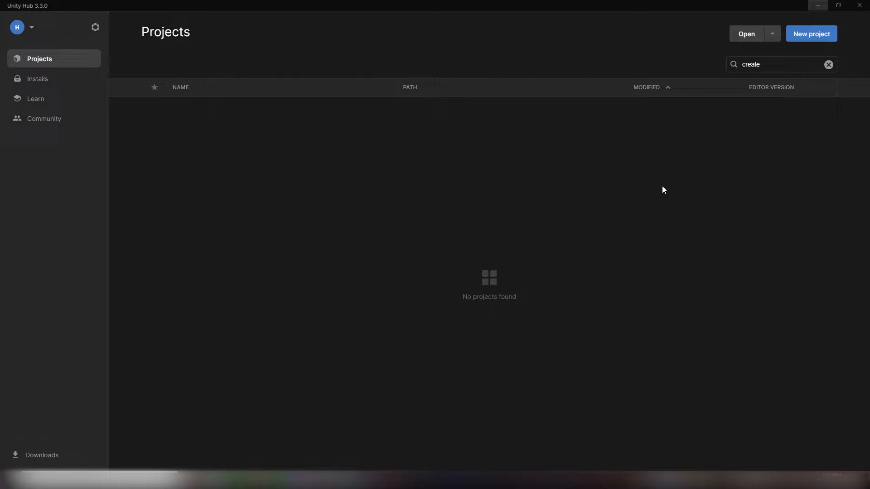
{"action": "mouse_move", "coordinate": [662, 161]}
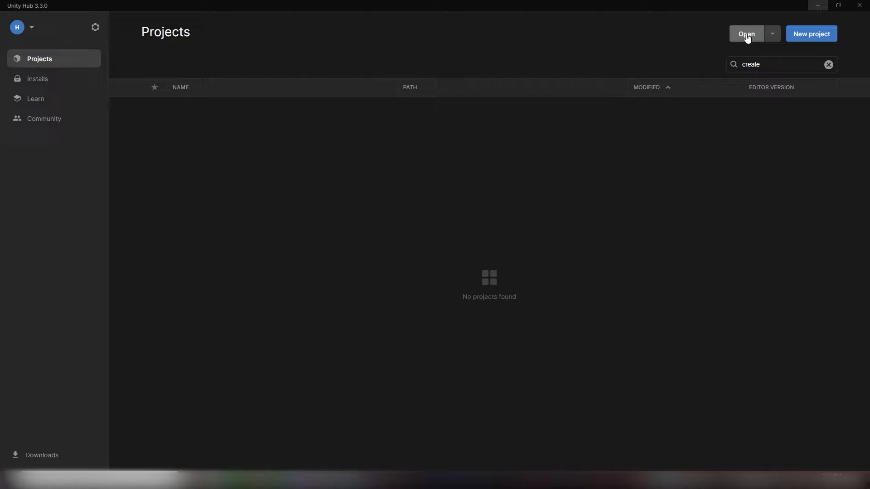
Start adding an existing project from disk via the Projects page Open button.
{"action": "left_click", "coordinate": [746, 33]}
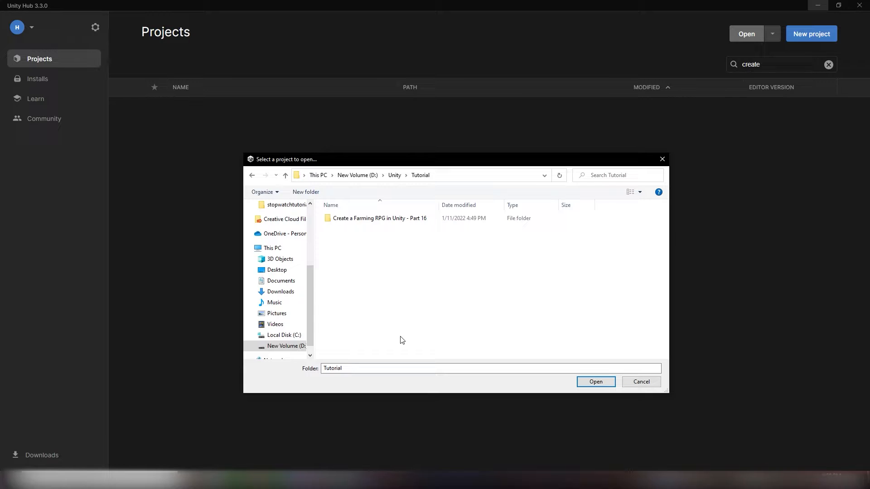
Select the 'Create a Farming RPG in Unity - Part 16' folder and add it as a project.
{"action": "left_click", "coordinate": [379, 218]}
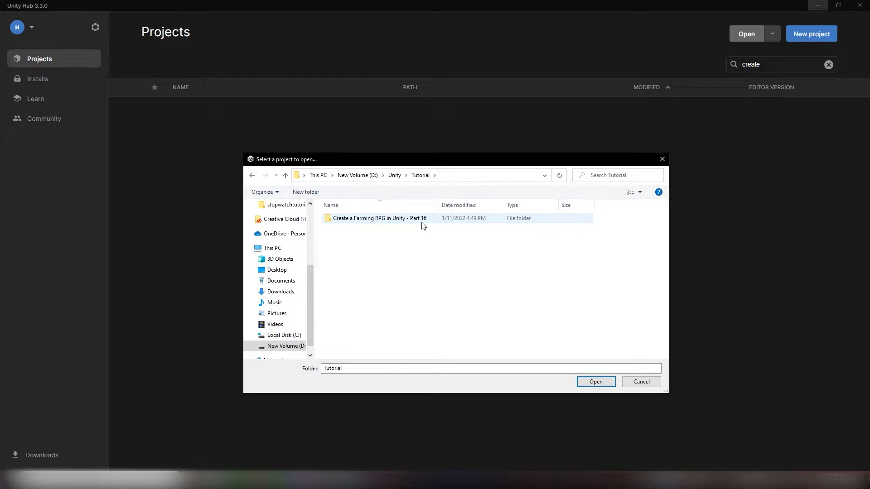
{"action": "left_click", "coordinate": [379, 219]}
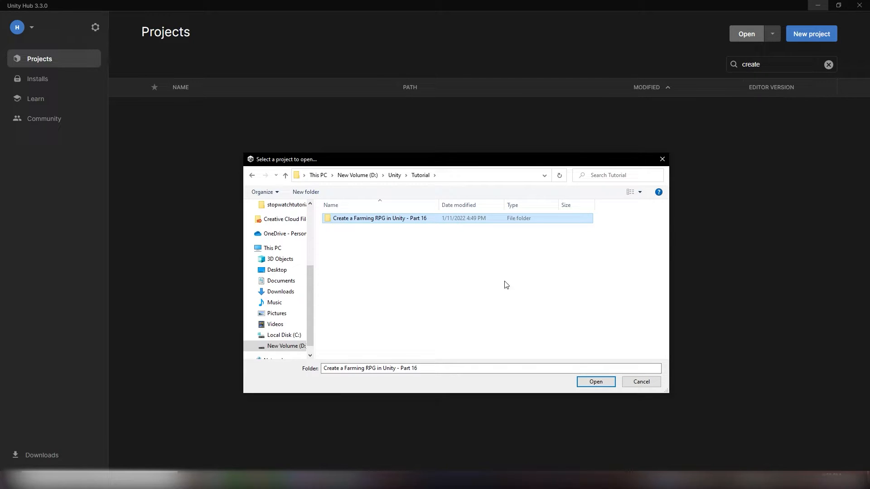
{"action": "left_click", "coordinate": [595, 381]}
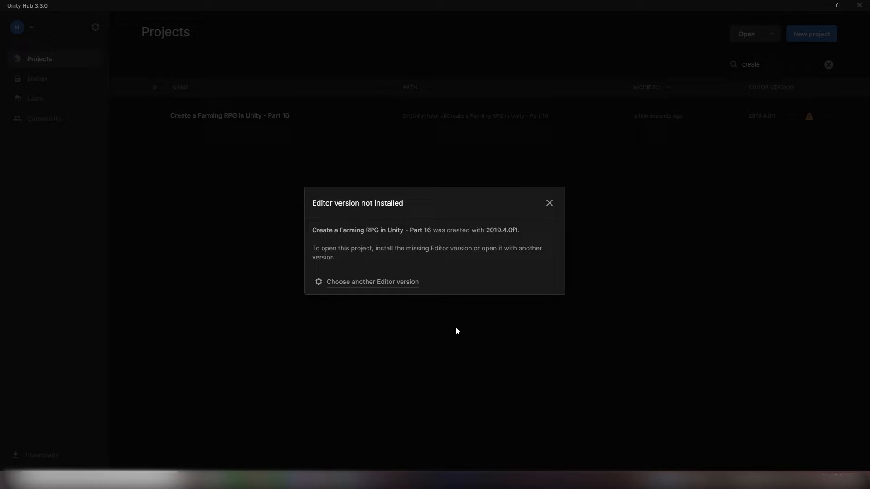
{"action": "mouse_move", "coordinate": [443, 251]}
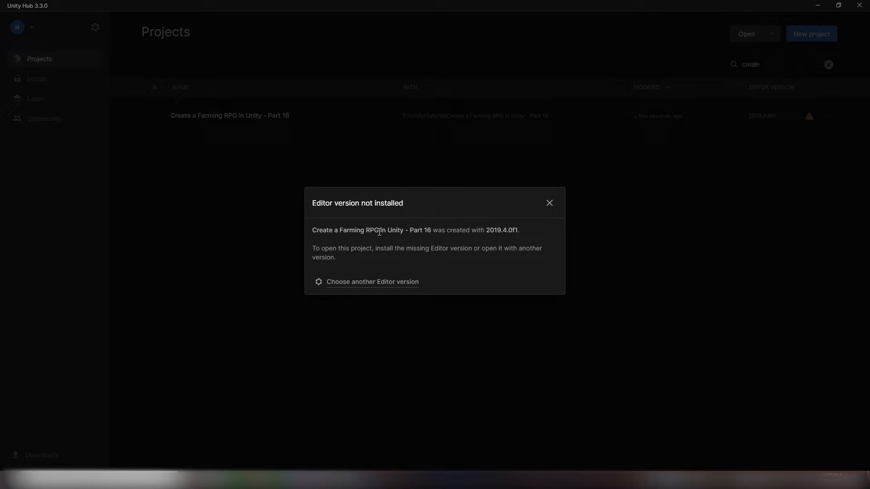
{"action": "mouse_move", "coordinate": [448, 246]}
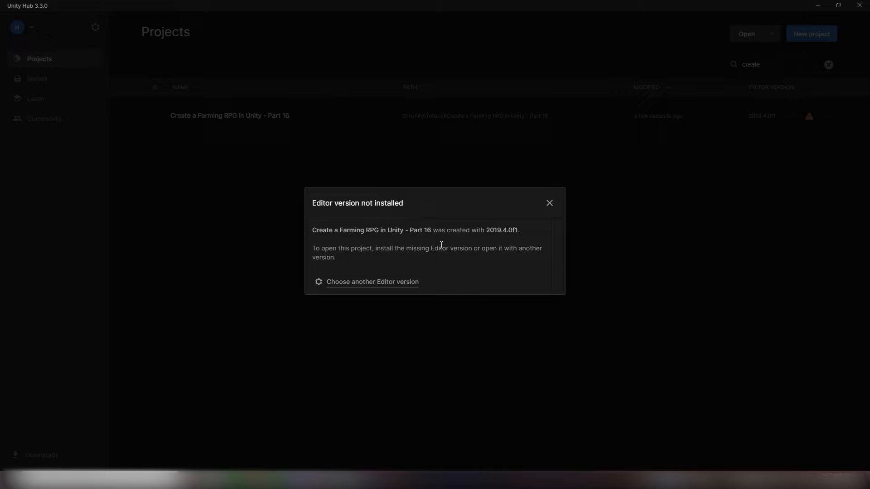
{"action": "mouse_move", "coordinate": [426, 263]}
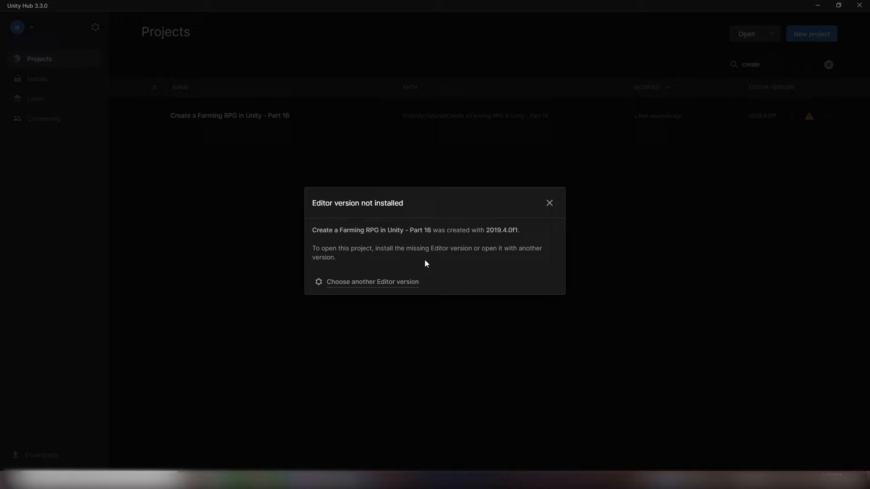
{"action": "mouse_move", "coordinate": [353, 250]}
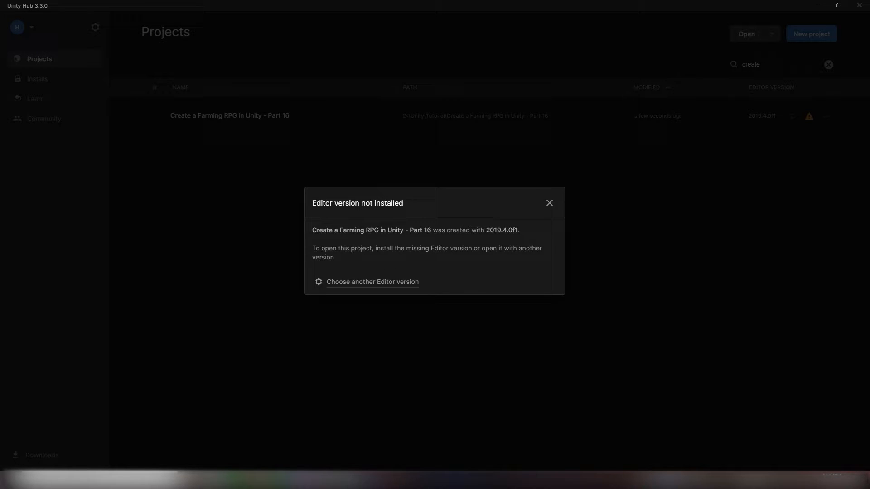
{"action": "mouse_move", "coordinate": [373, 284]}
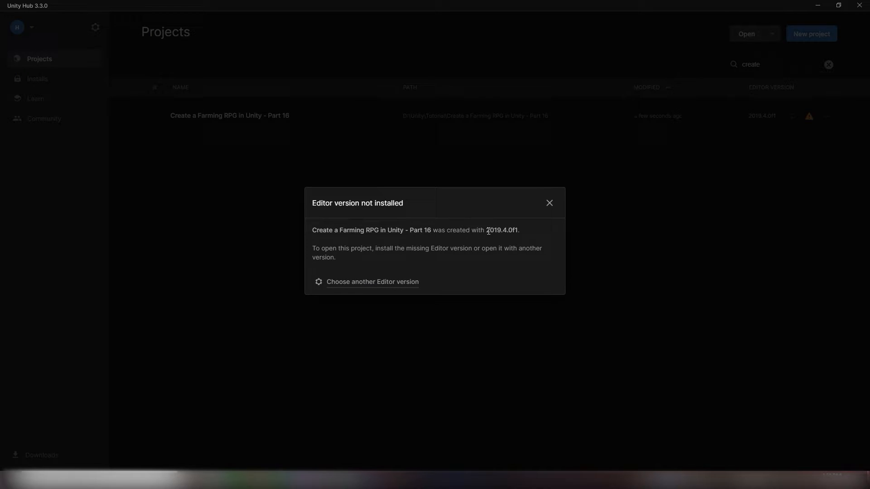
Change the Part 16 project's editor to 2019.4.17f1 and open it, confirming the version change.
{"action": "double_click", "coordinate": [501, 229]}
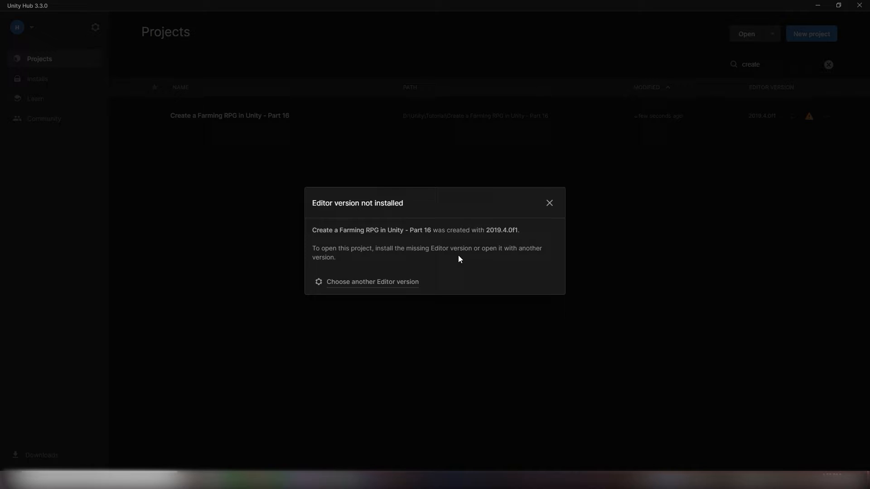
{"action": "mouse_move", "coordinate": [413, 250]}
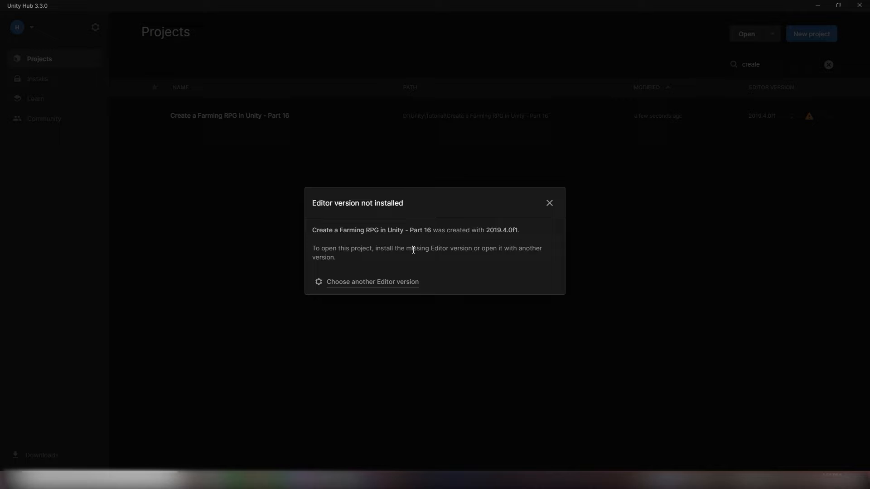
{"action": "mouse_move", "coordinate": [441, 264]}
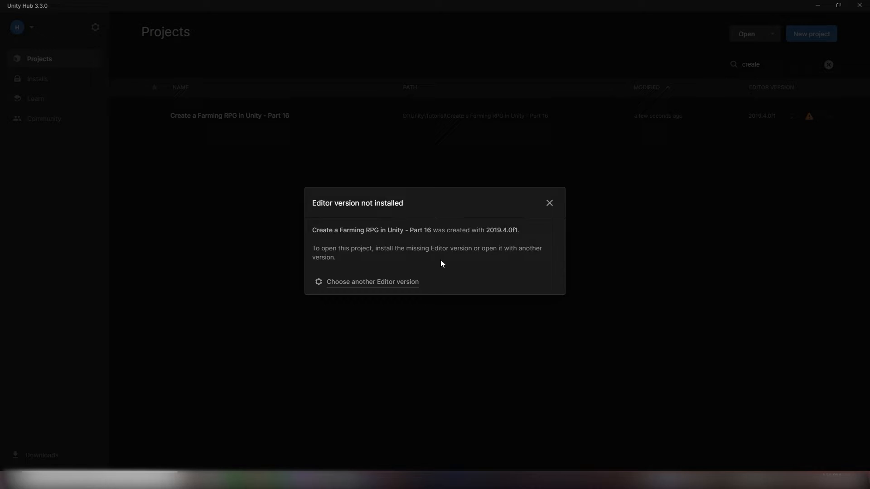
{"action": "left_click", "coordinate": [372, 281]}
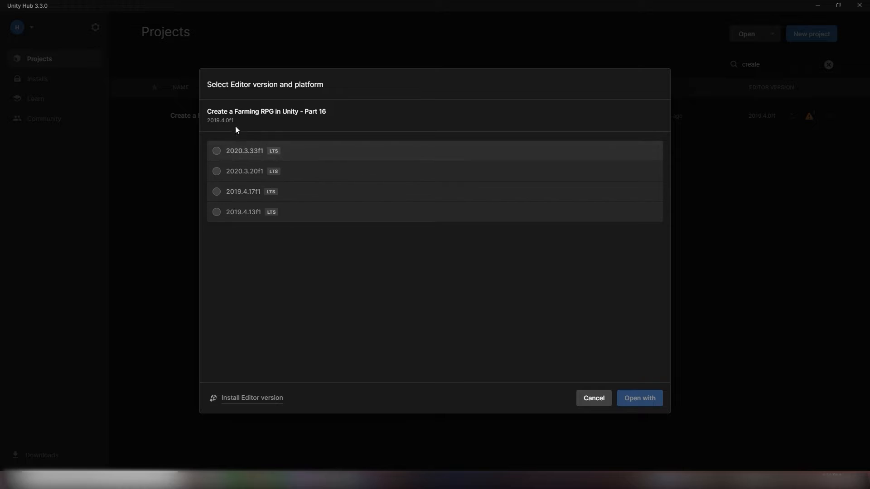
{"action": "left_click", "coordinate": [217, 192]}
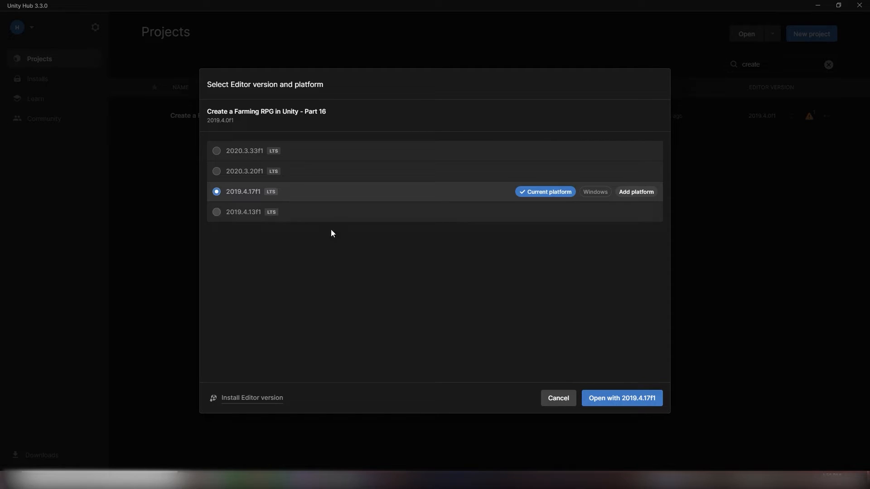
{"action": "mouse_move", "coordinate": [622, 399]}
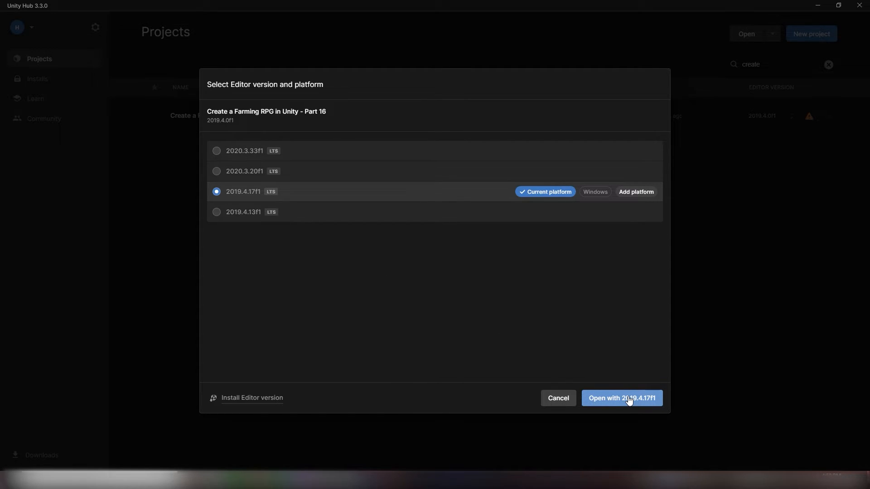
{"action": "left_click", "coordinate": [621, 399]}
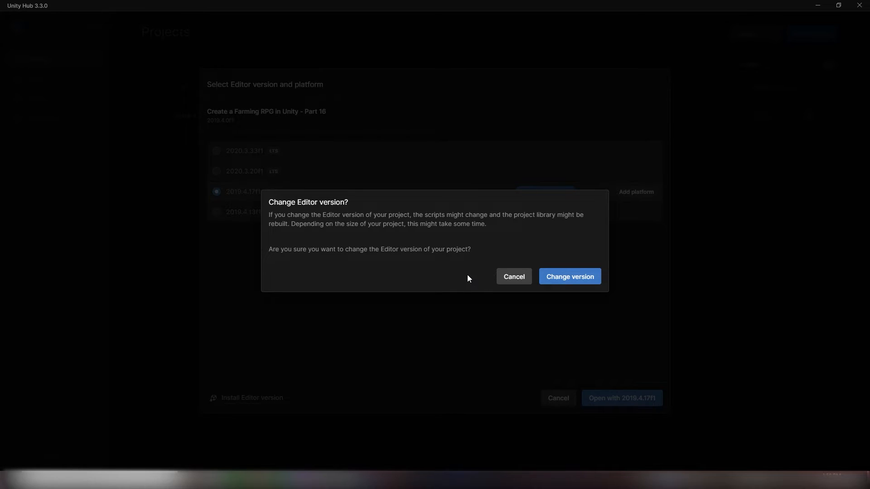
{"action": "mouse_move", "coordinate": [513, 277]}
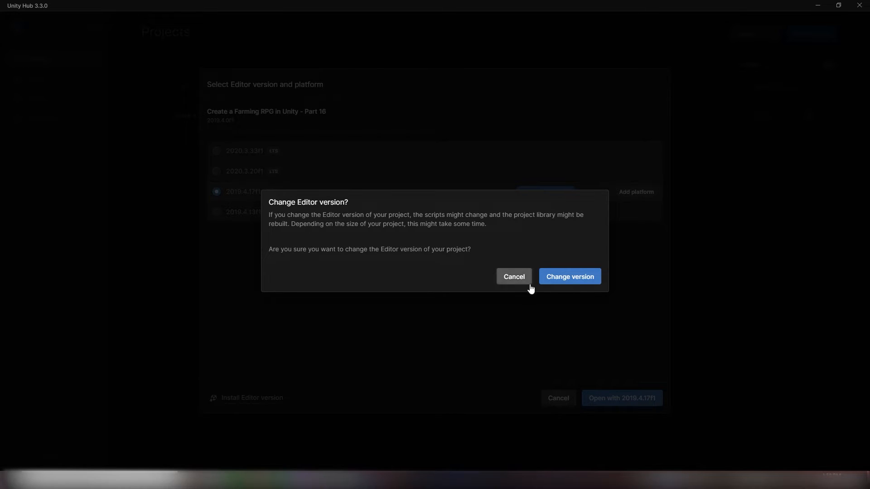
{"action": "left_click", "coordinate": [569, 277]}
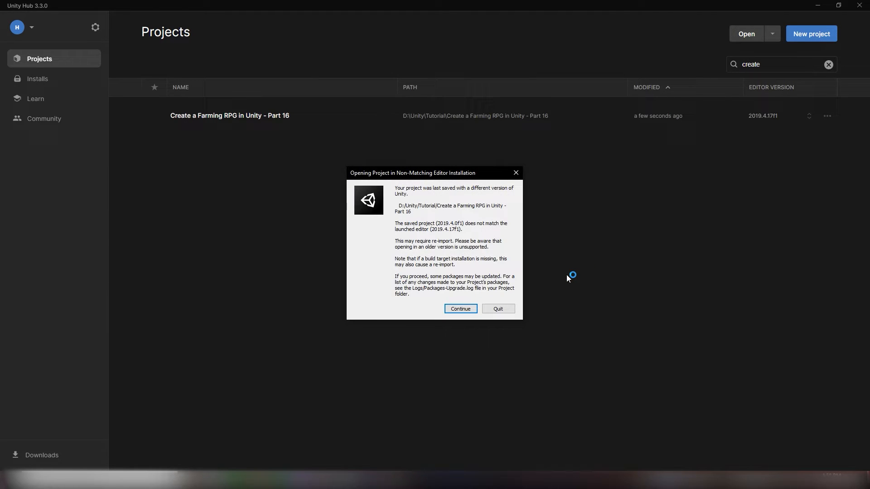
{"action": "mouse_move", "coordinate": [567, 278]}
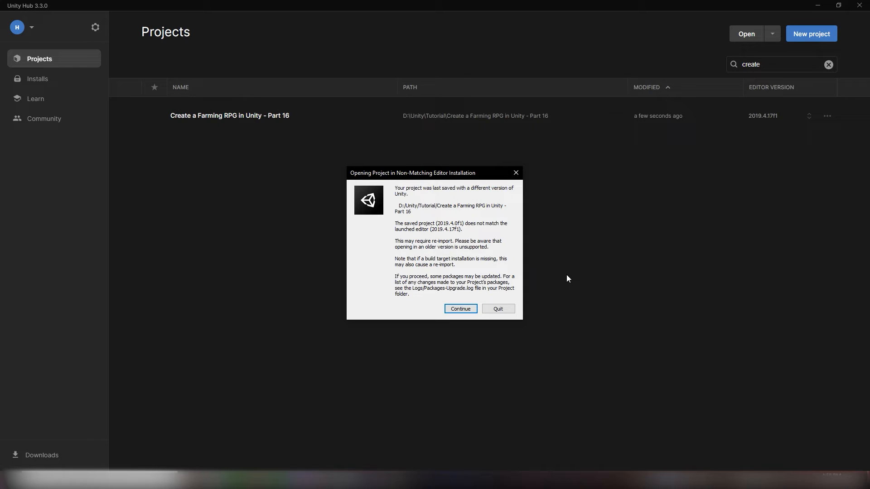
Continue opening the project despite the non-matching 2019.4.17f1 editor warning.
{"action": "left_click", "coordinate": [460, 308]}
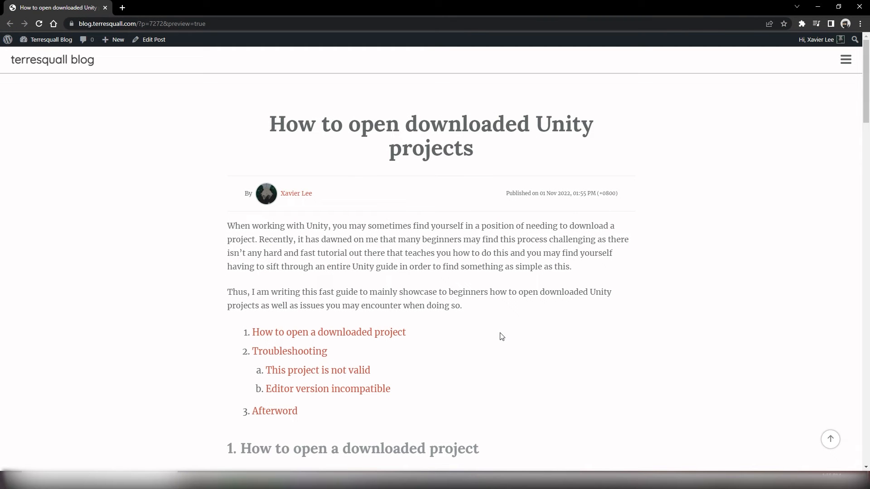
{"action": "mouse_move", "coordinate": [684, 168]}
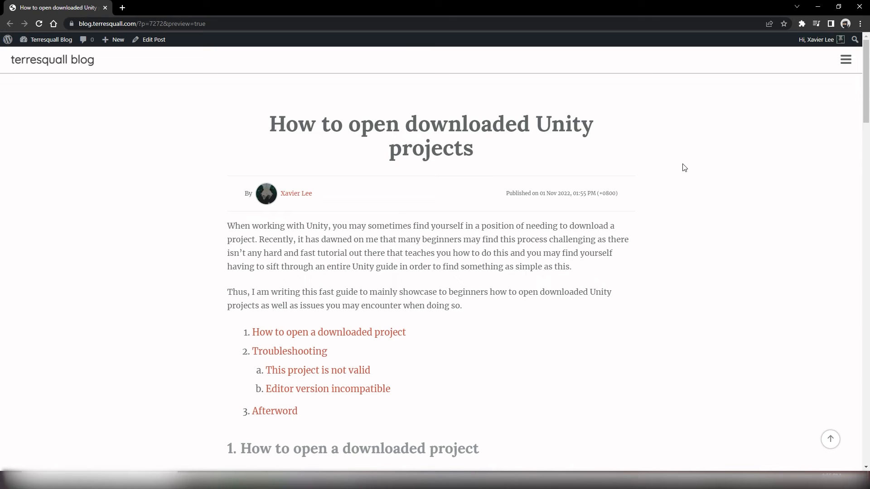
Scroll the 'How to open downloaded Unity projects' guide through Troubleshooting down to the Afterword.
{"action": "scroll", "scroll_direction": "down", "scroll_amount": 3}
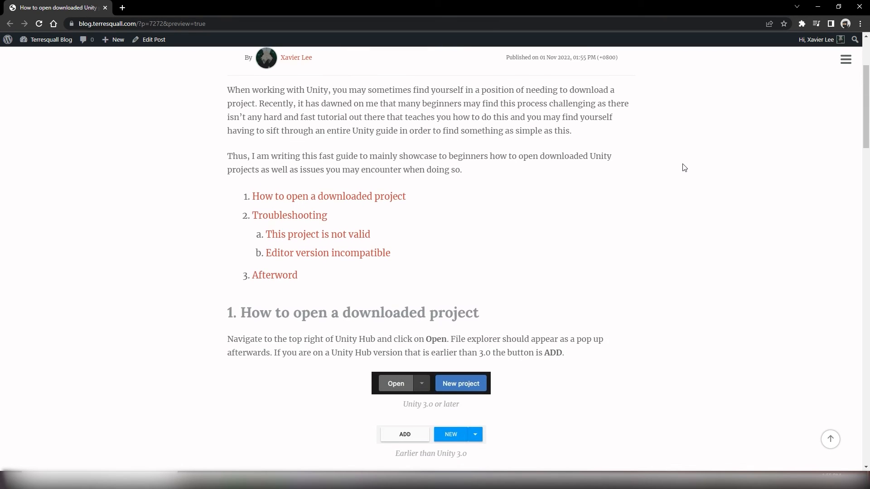
{"action": "scroll", "scroll_direction": "down", "scroll_amount": 3}
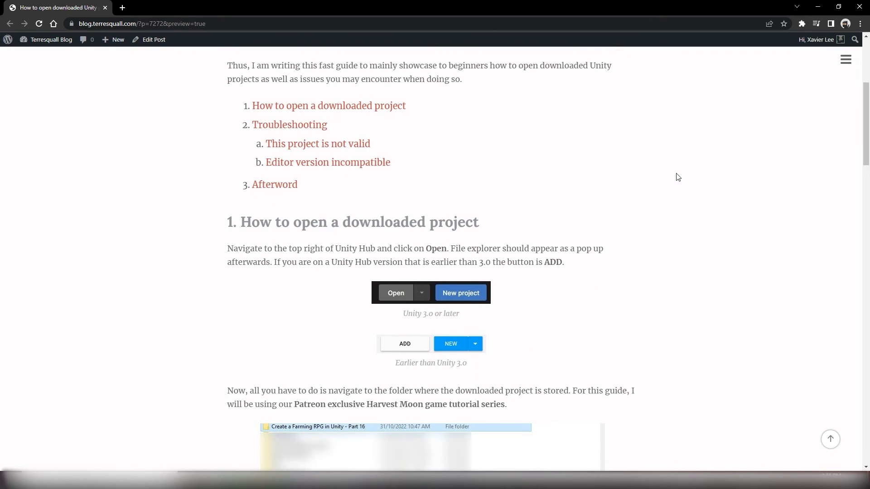
{"action": "scroll", "scroll_direction": "down", "scroll_amount": 3}
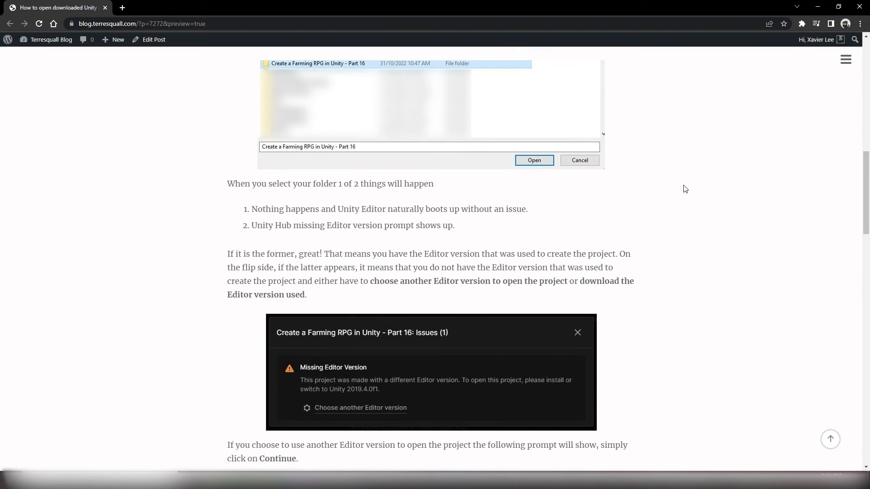
{"action": "scroll", "scroll_direction": "down", "scroll_amount": 3}
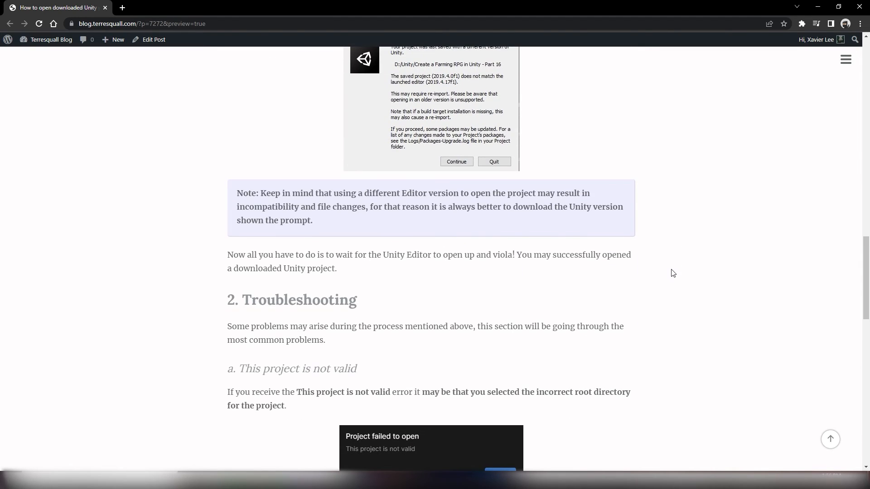
{"action": "scroll", "scroll_direction": "up", "scroll_amount": 3}
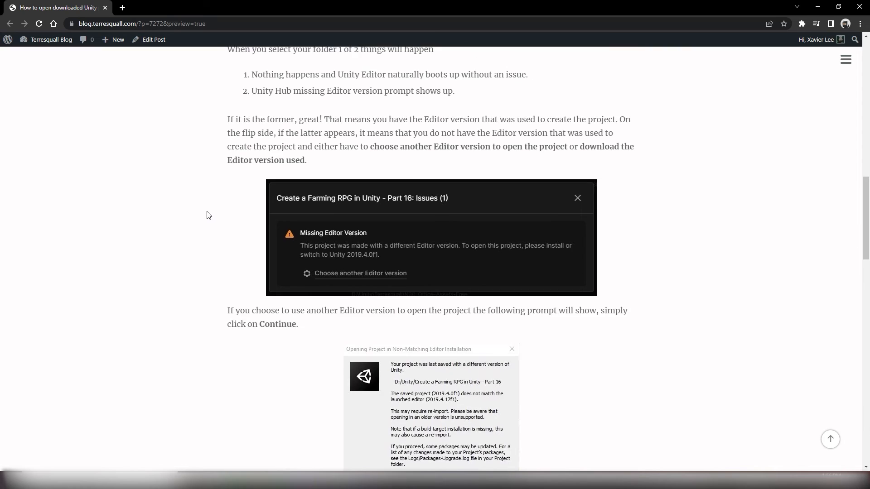
{"action": "scroll", "scroll_direction": "up", "scroll_amount": 3}
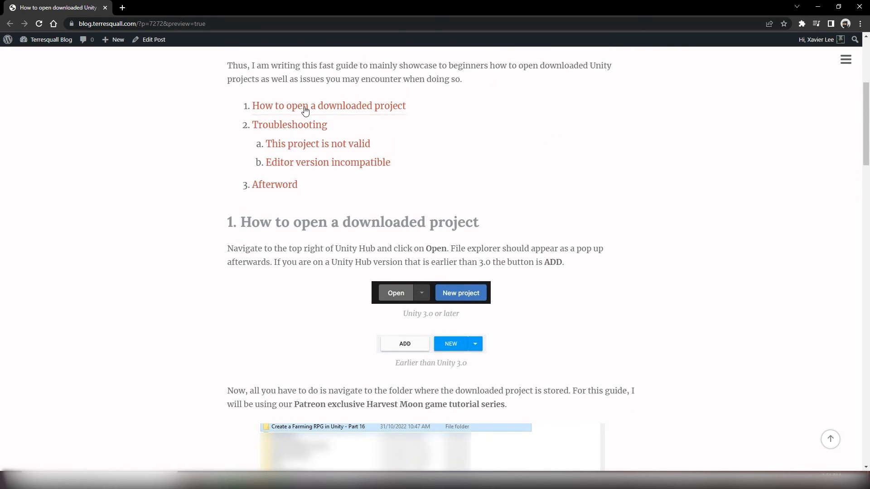
{"action": "scroll", "scroll_direction": "down", "scroll_amount": 3}
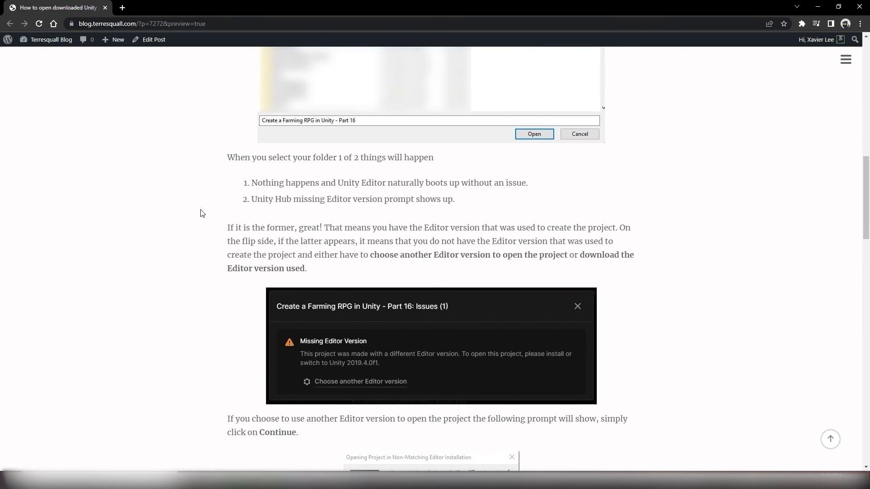
{"action": "scroll", "scroll_direction": "down", "scroll_amount": 3}
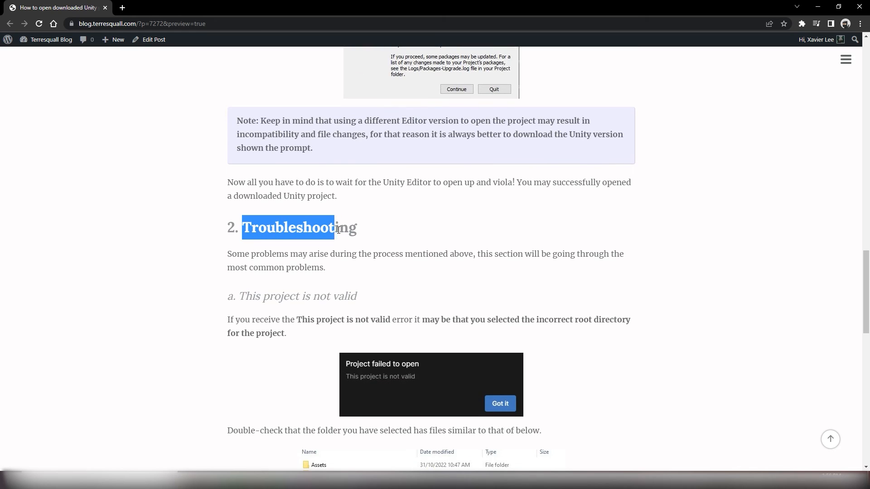
{"action": "scroll", "scroll_direction": "down", "scroll_amount": 3}
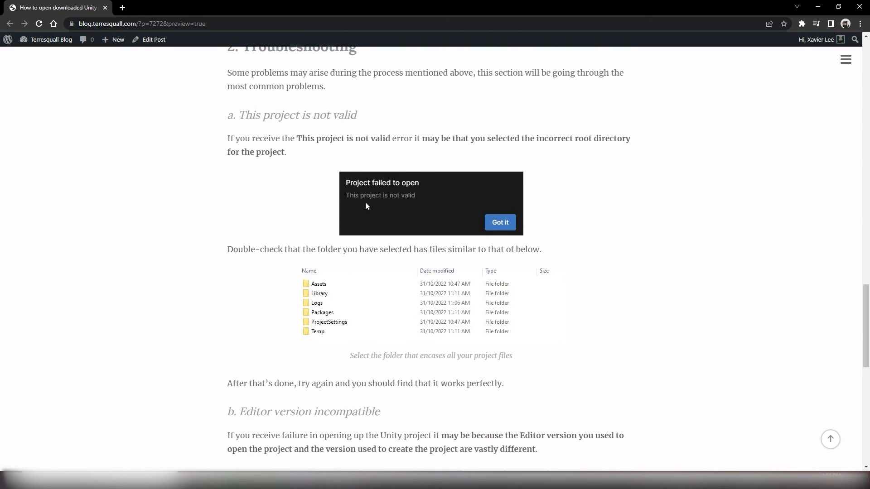
{"action": "scroll", "scroll_direction": "down", "scroll_amount": 3}
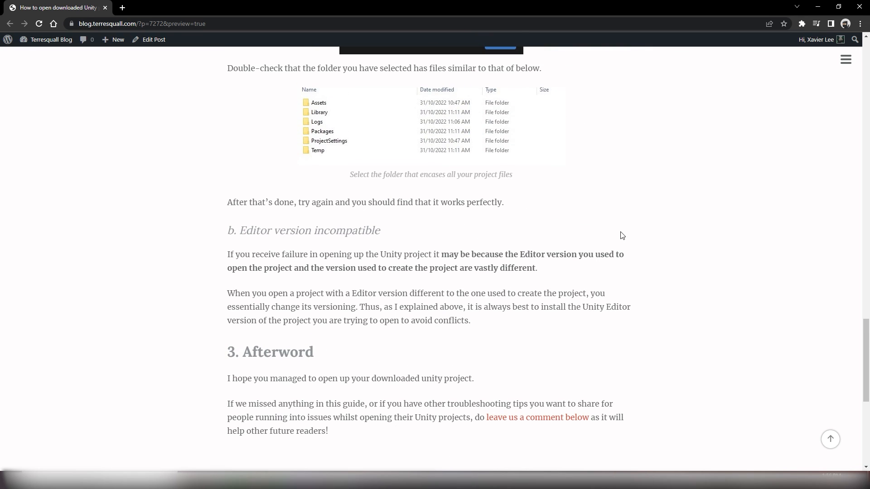
{"action": "mouse_move", "coordinate": [708, 307]}
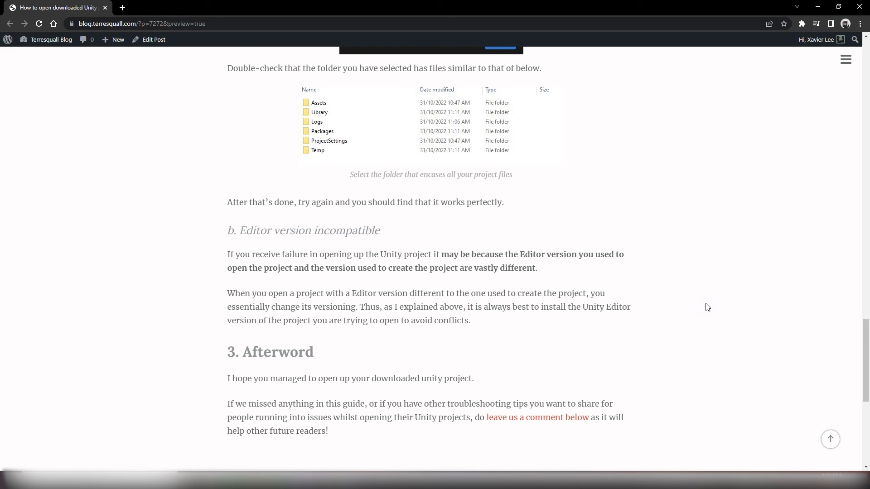